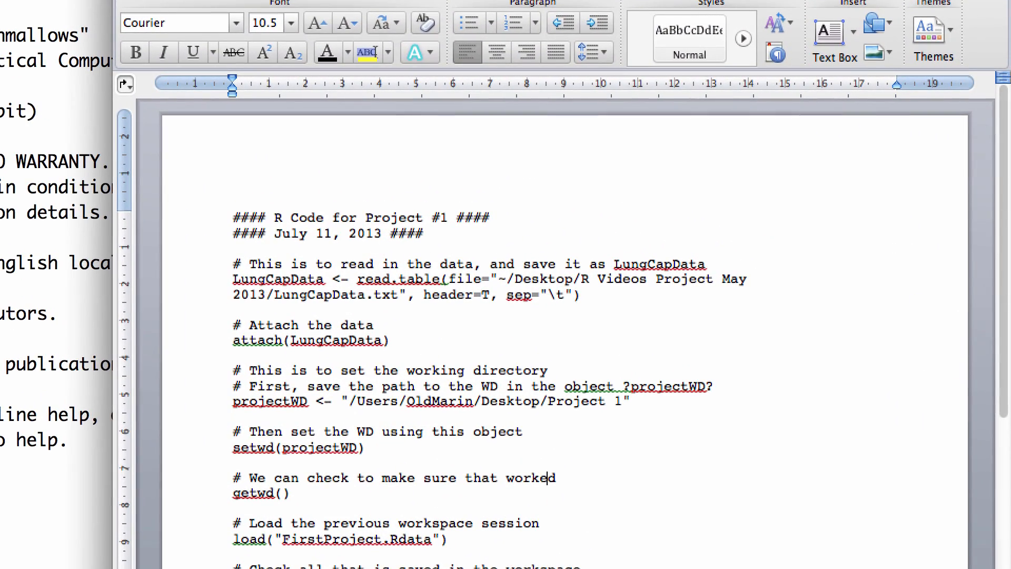
Open Project1Script.R from the Project 1 folder in the source editor.
{"action": "double_click", "coordinate": [247, 218]}
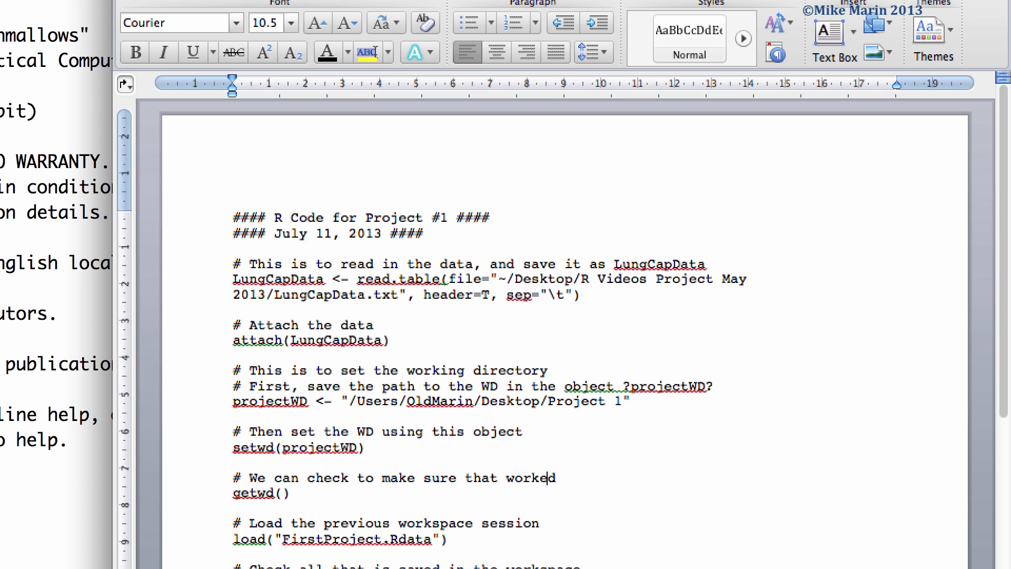
{"action": "left_click_drag", "start_coordinate": [233, 264], "coordinate": [400, 340]}
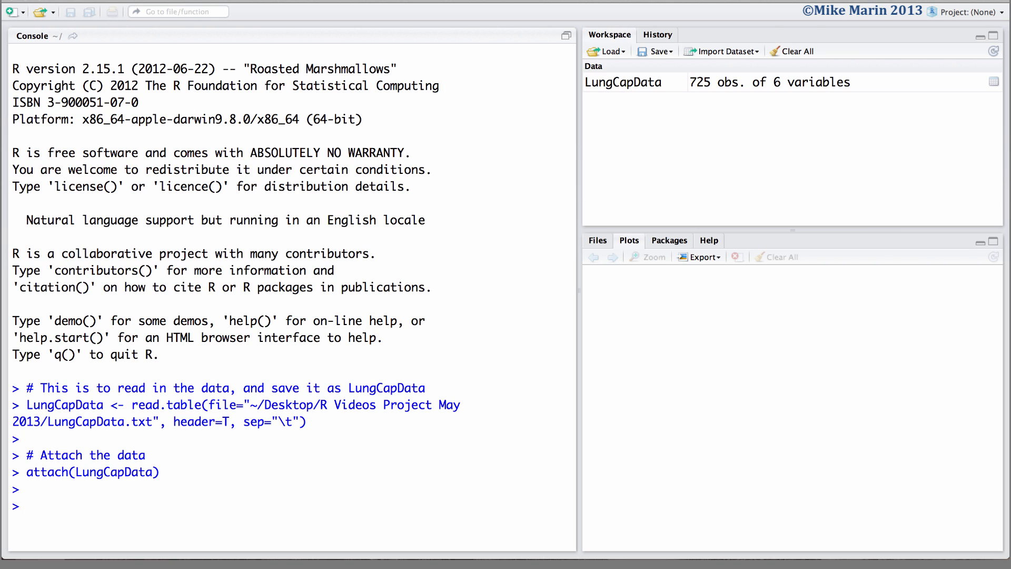
{"action": "left_click", "coordinate": [147, 11]}
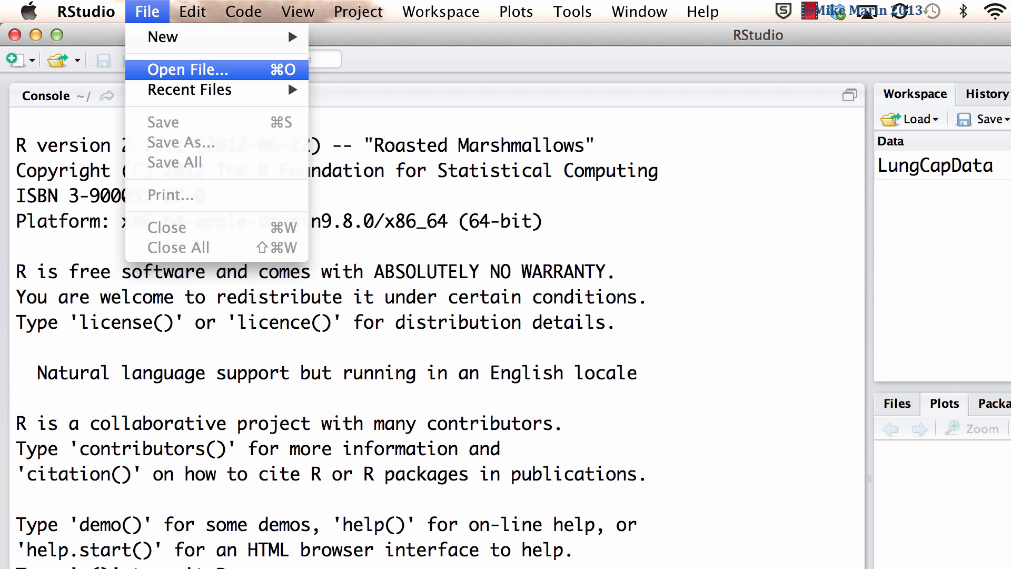
{"action": "left_click", "coordinate": [187, 70]}
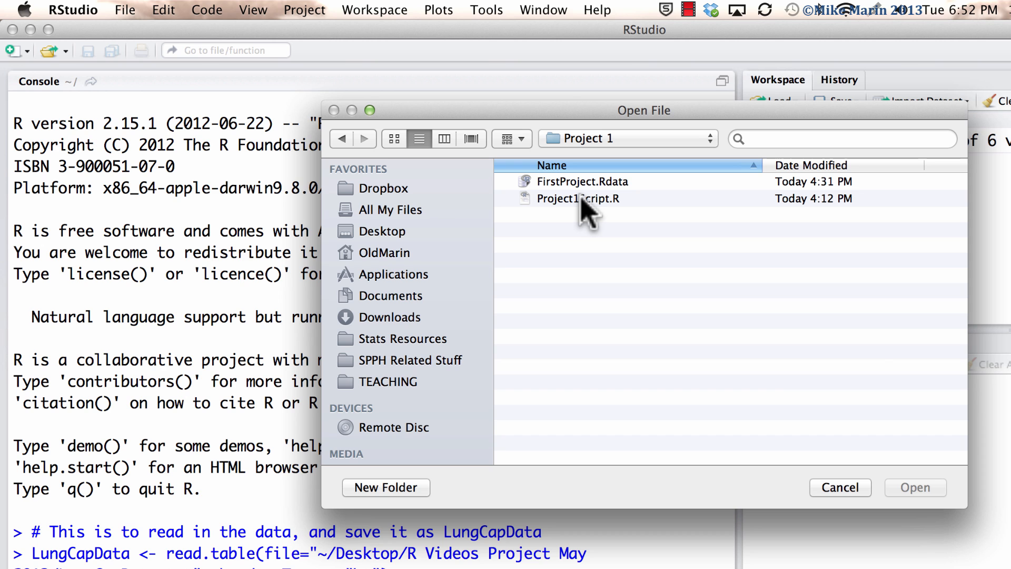
{"action": "double_click", "coordinate": [577, 198]}
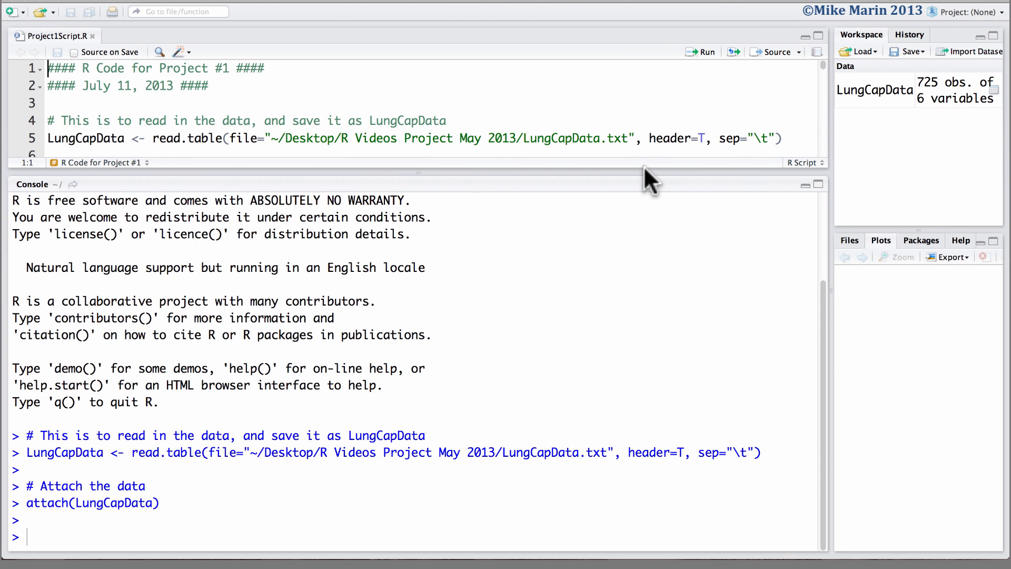
{"action": "mouse_move", "coordinate": [638, 175]}
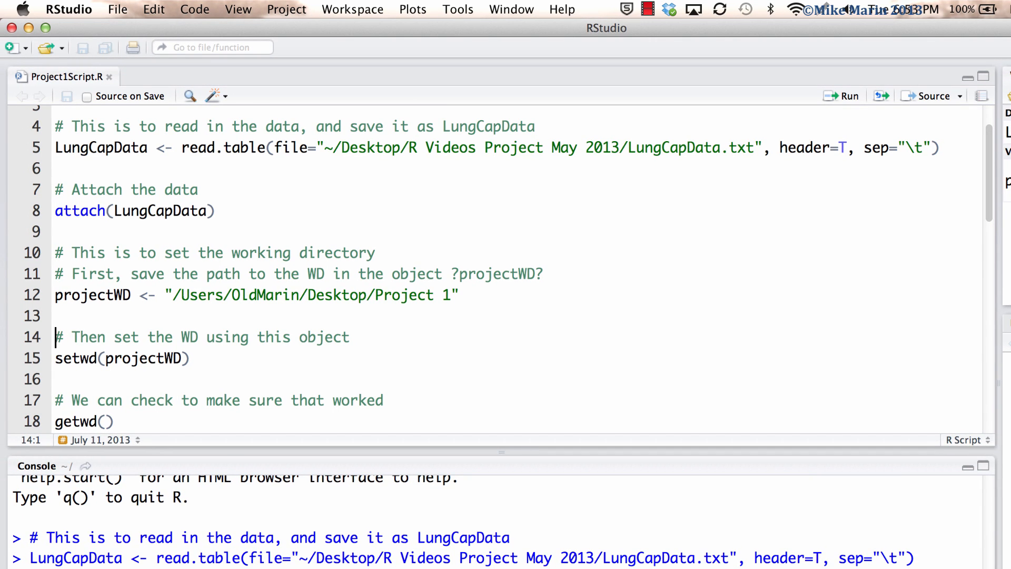
Run the projectWD folder-path line, then the setwd comment line after it.
{"action": "left_click_drag", "start_coordinate": [55, 337], "coordinate": [189, 359]}
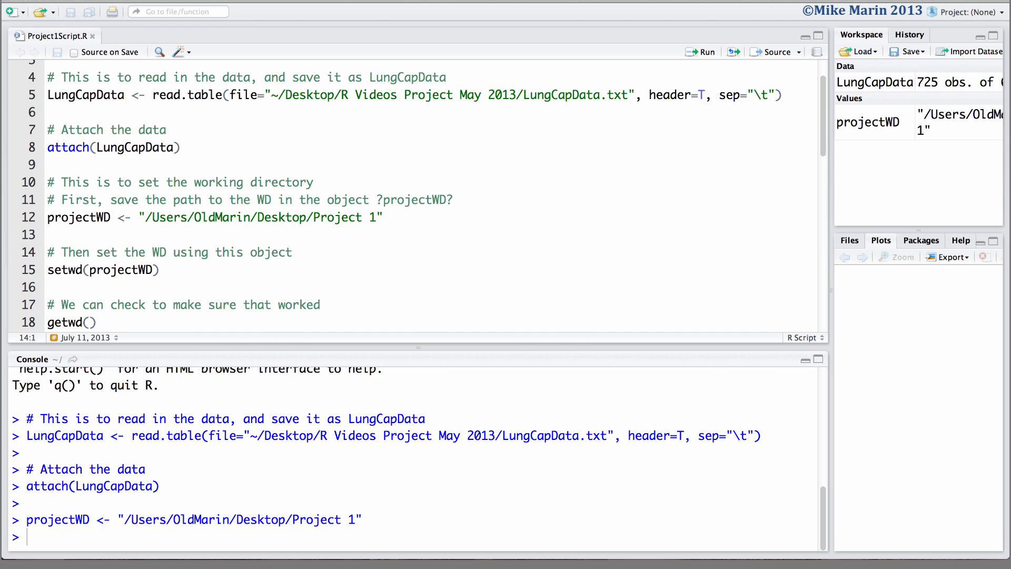
{"action": "key", "text": "Cmd+Return"}
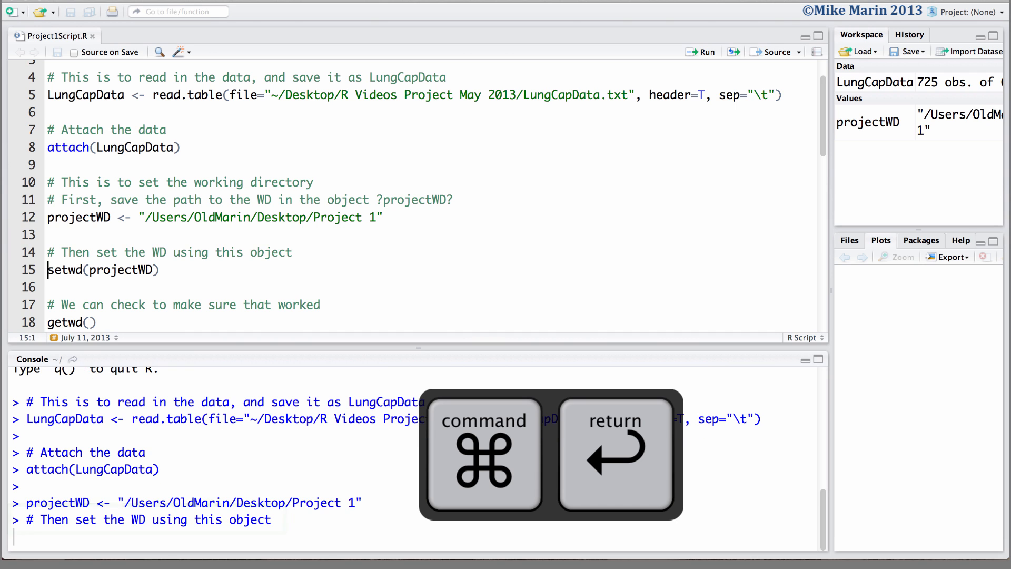
{"action": "key", "text": "cmd+return"}
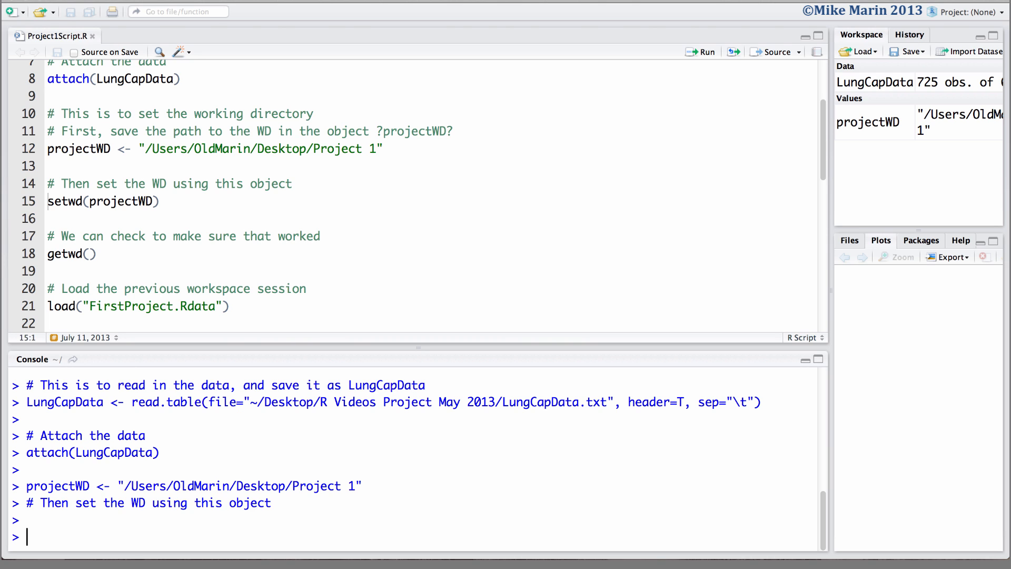
Run script lines 10–18 to set the working directory to Project 1 and confirm with getwd().
{"action": "left_click_drag", "start_coordinate": [46, 114], "coordinate": [97, 253]}
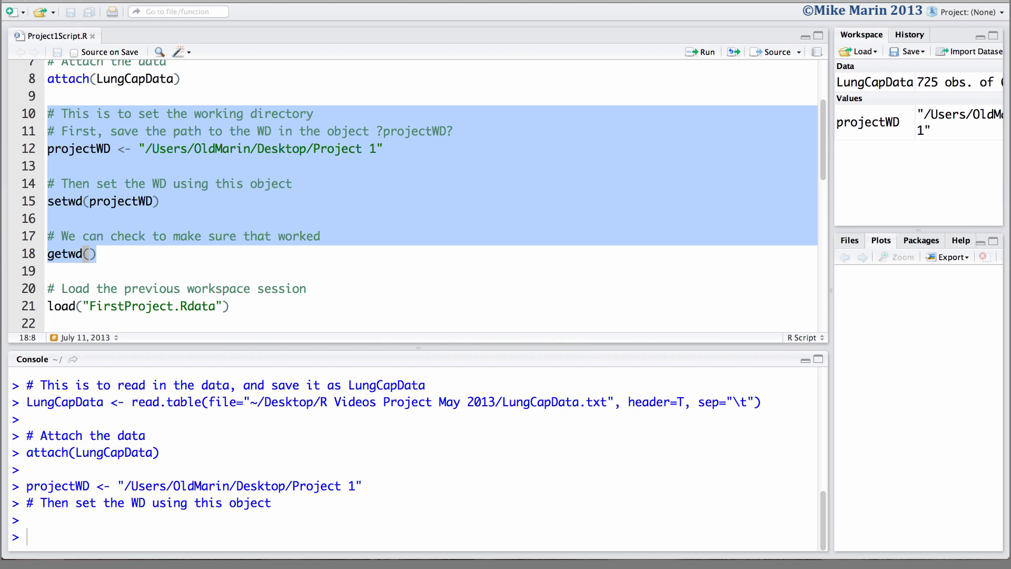
{"action": "left_click", "coordinate": [702, 52]}
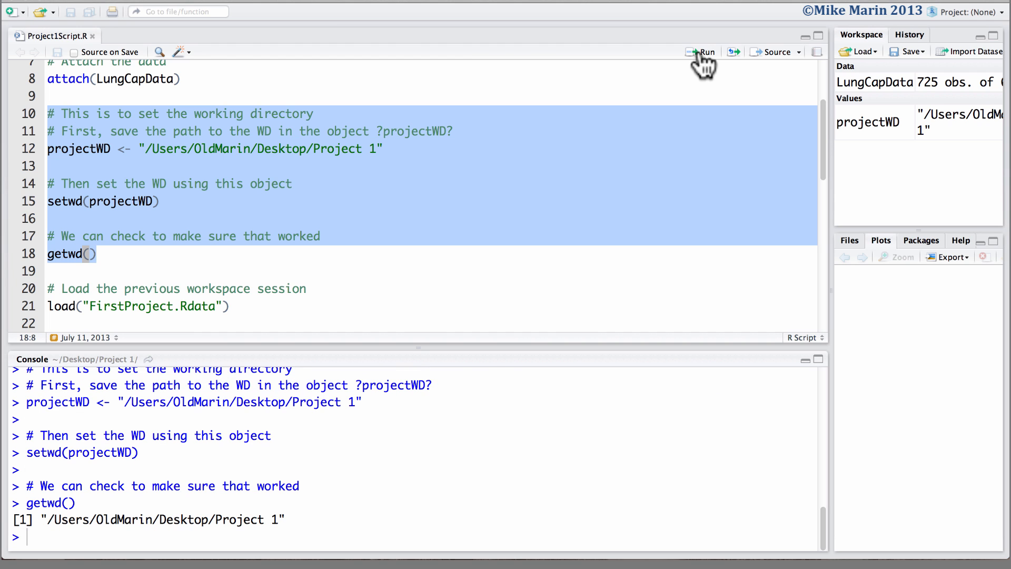
{"action": "key", "text": "cmd+return"}
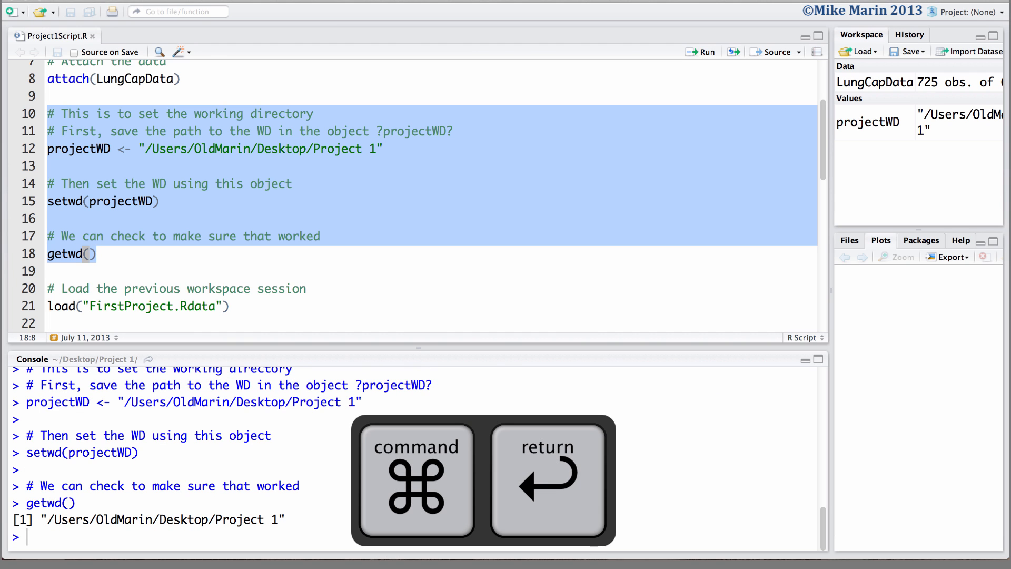
{"action": "key", "text": "cmd+return"}
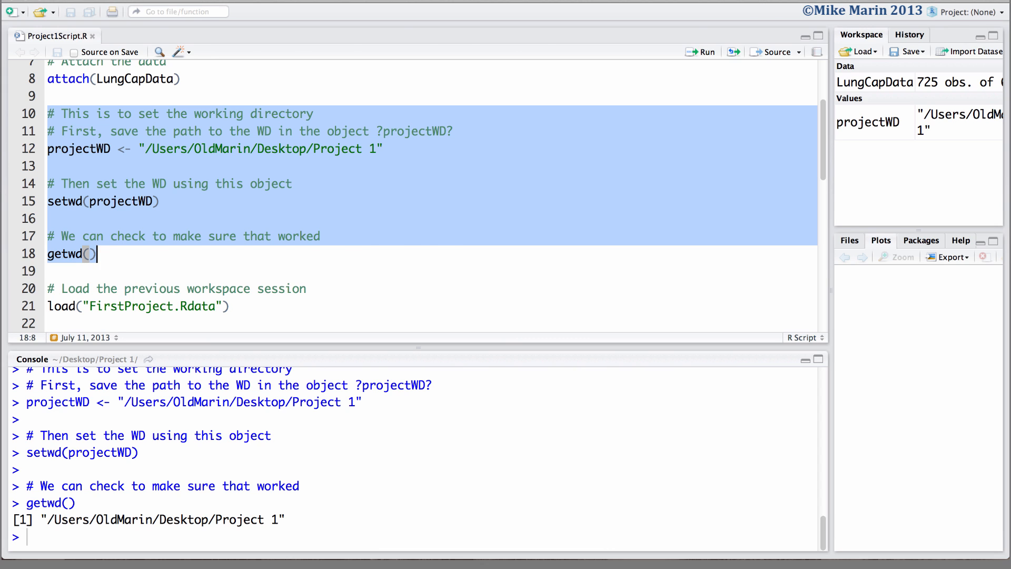
{"action": "left_click", "coordinate": [52, 95]}
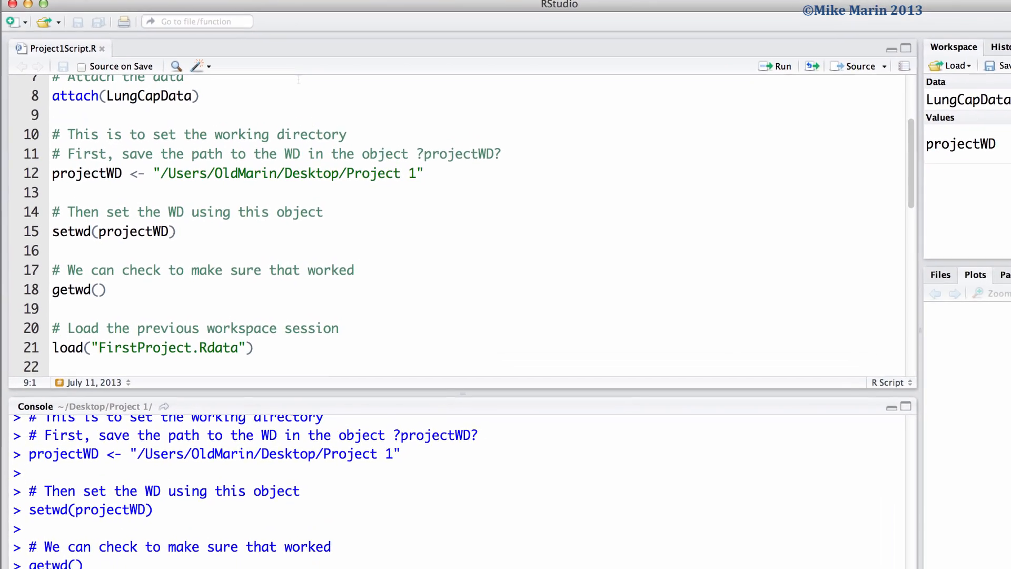
{"action": "left_click", "coordinate": [191, 11]}
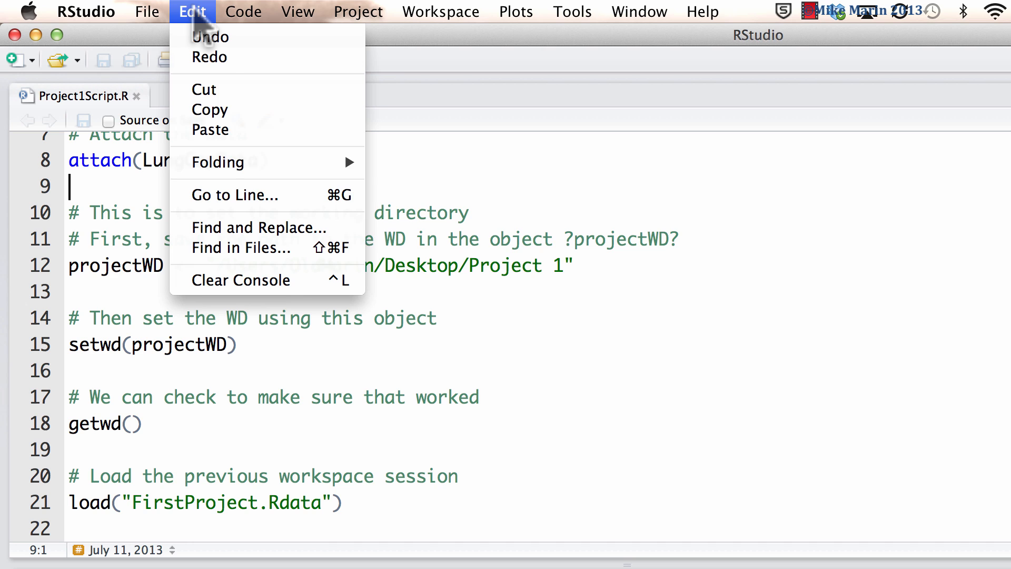
{"action": "mouse_move", "coordinate": [258, 227]}
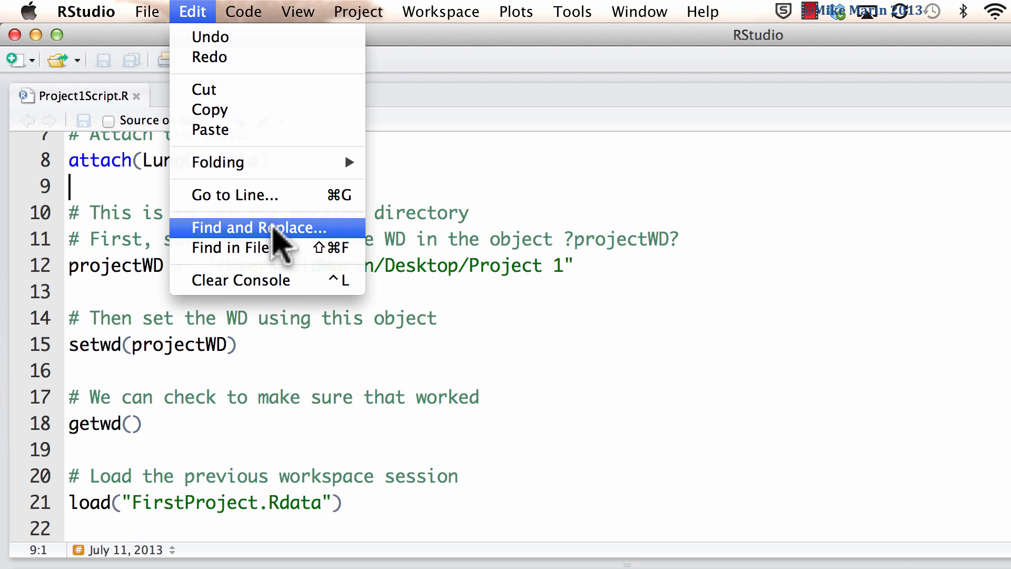
{"action": "left_click", "coordinate": [244, 11]}
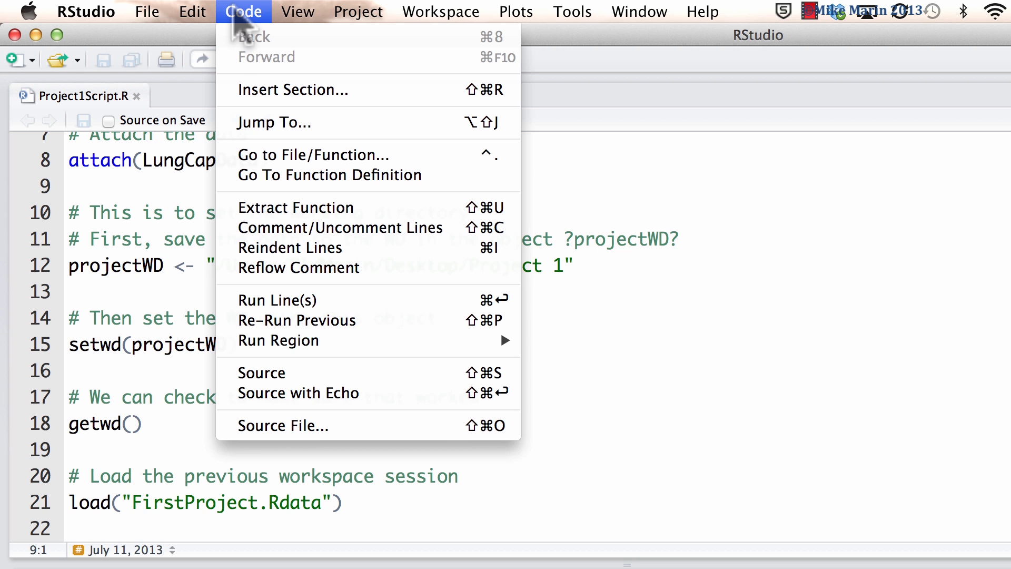
{"action": "mouse_move", "coordinate": [368, 228]}
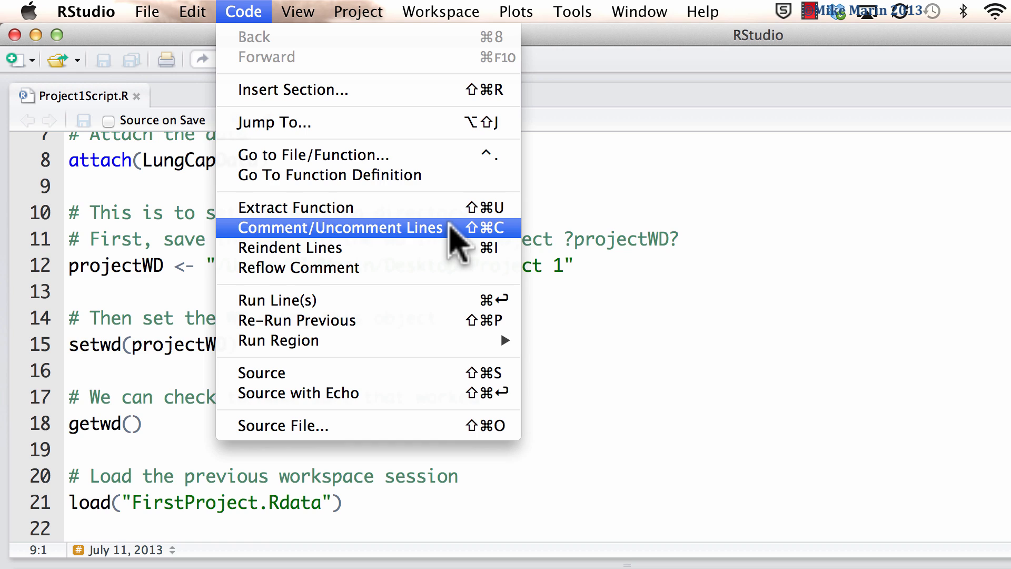
{"action": "left_click", "coordinate": [340, 227]}
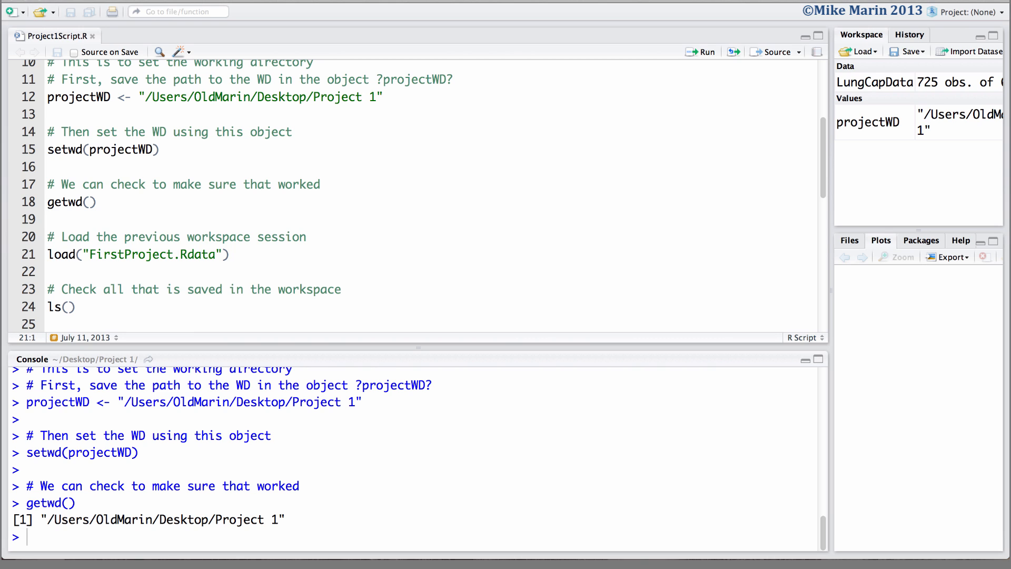
{"action": "mouse_move", "coordinate": [706, 52]}
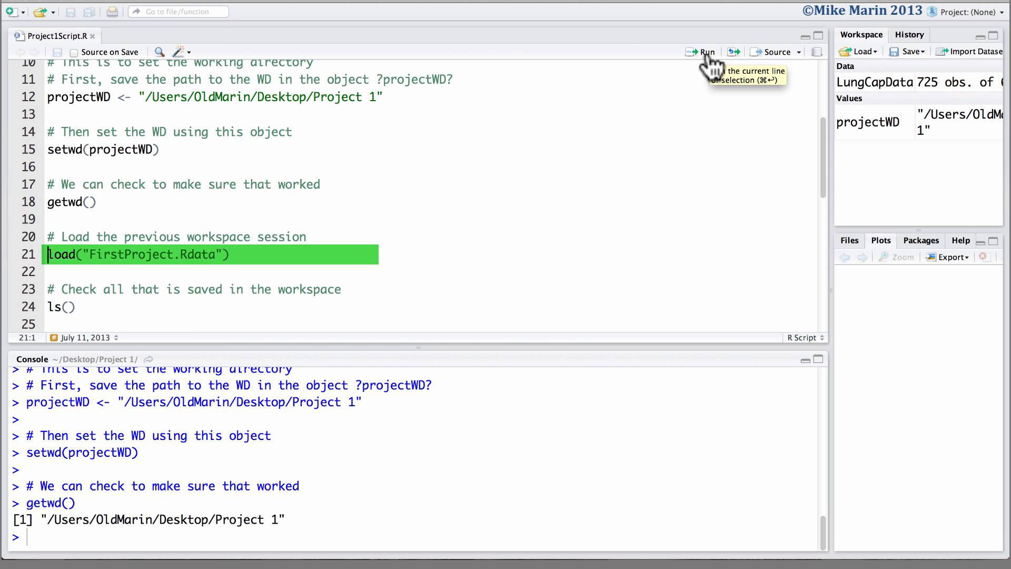
Run load("FirstProject.Rdata") to restore MeanAge, projWD and x, then scroll the script.
{"action": "left_click", "coordinate": [702, 52]}
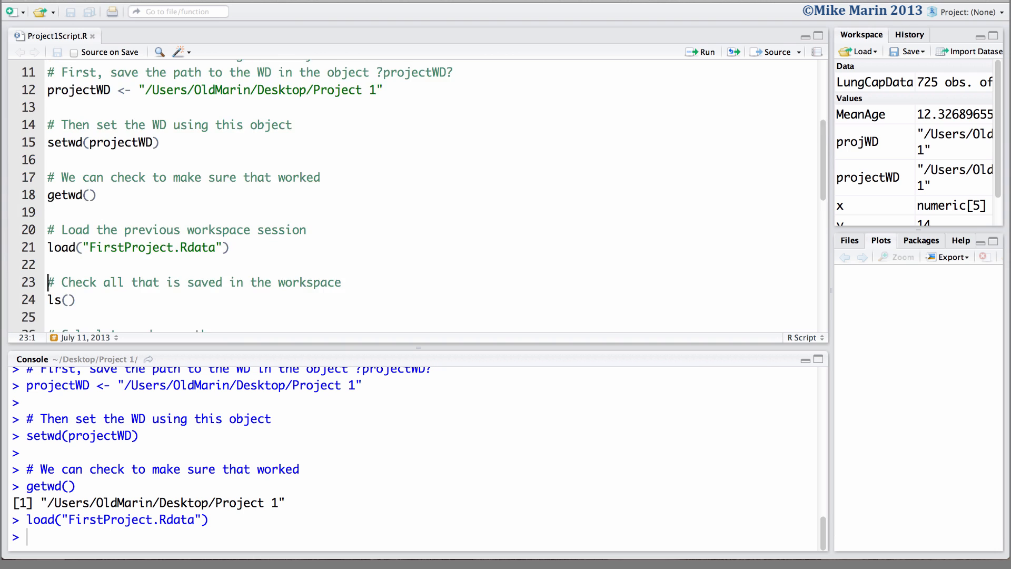
{"action": "scroll", "scroll_direction": "down", "scroll_amount": 3}
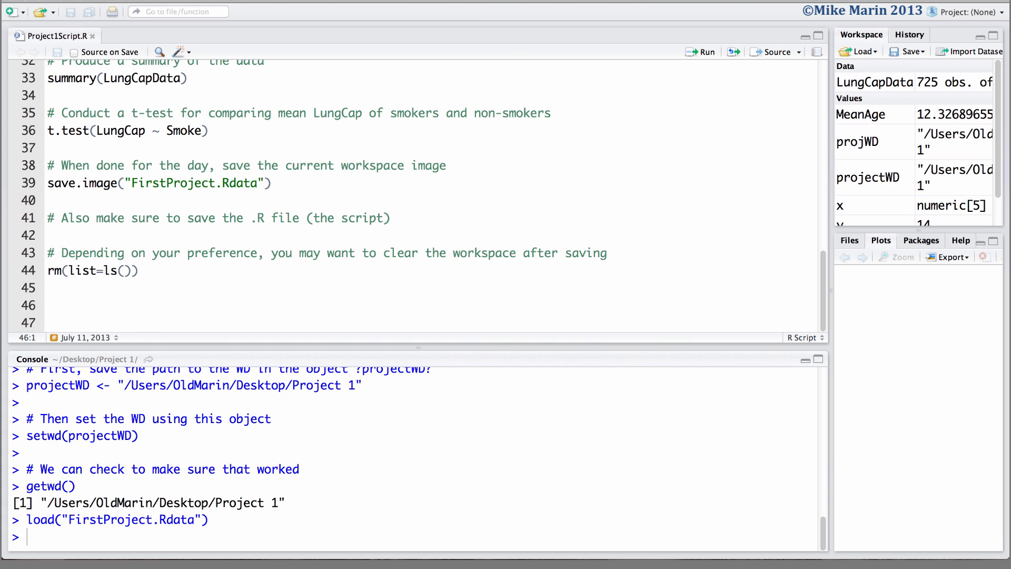
Enter class(Gender) on line 46, fix the 'calss' typo, and run it to show 'factor'.
{"action": "type", "text": "calss"}
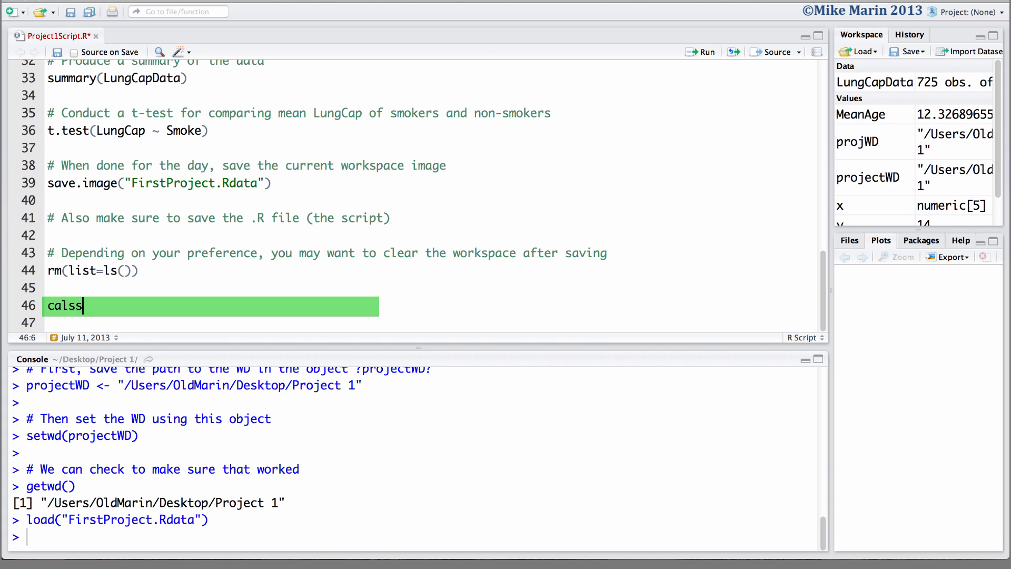
{"action": "type", "text": "(Gender)"}
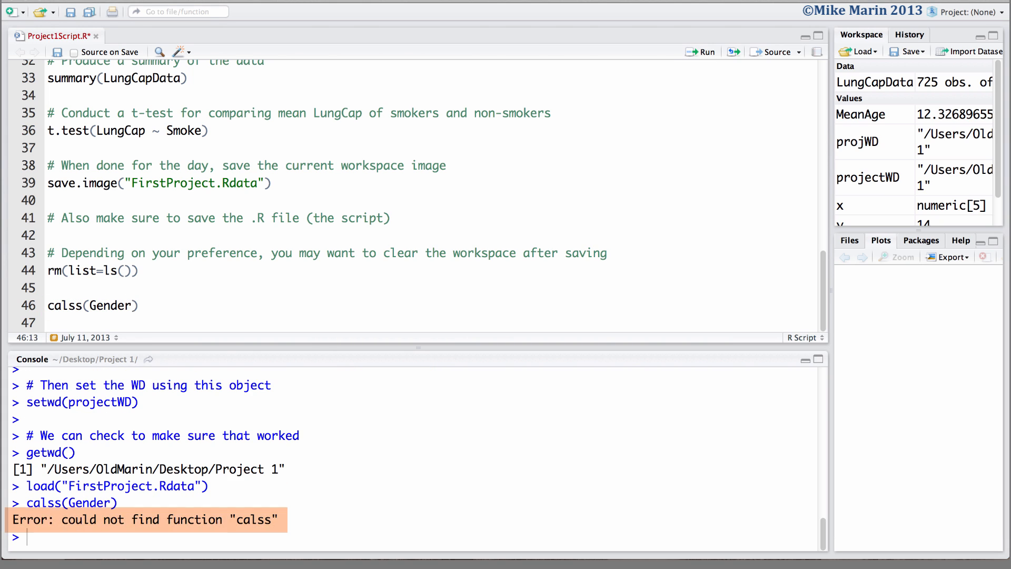
{"action": "left_click", "coordinate": [129, 305]}
{"action": "type", "text": "l"}
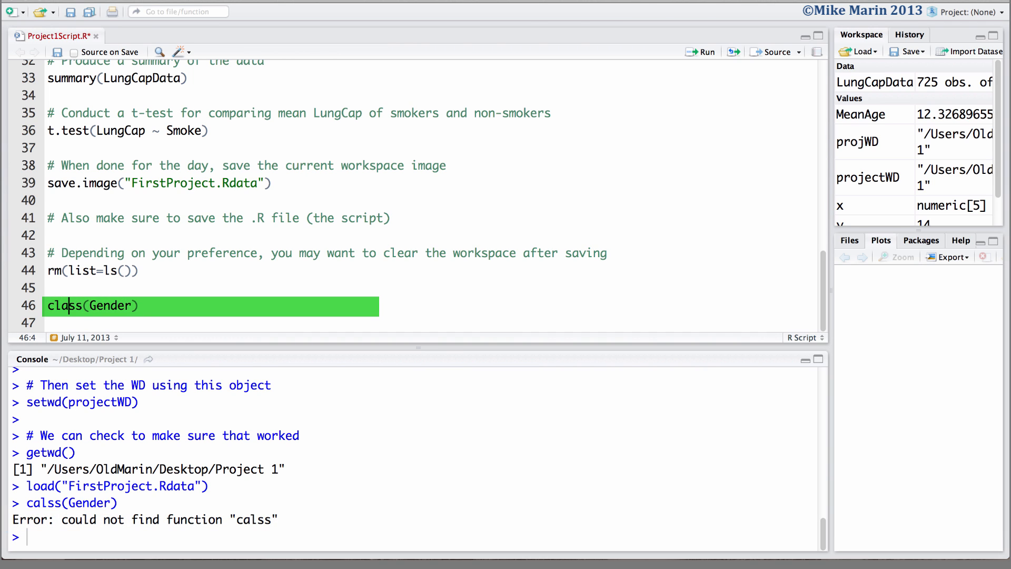
{"action": "left_click", "coordinate": [702, 52]}
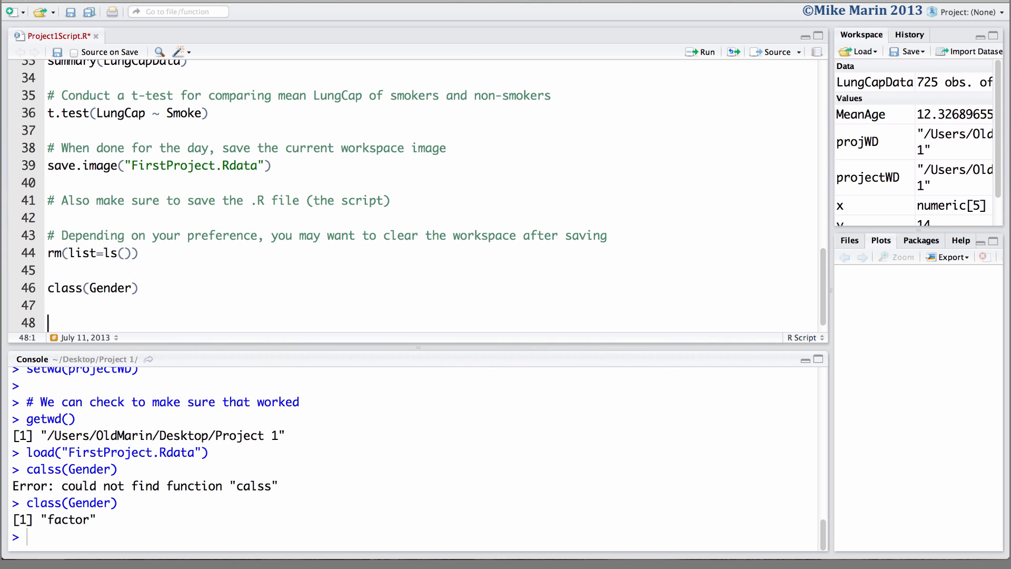
Enter mean(Age) on line 48 with Tab completion and run it, printing 12.3269.
{"action": "type", "text": "me"}
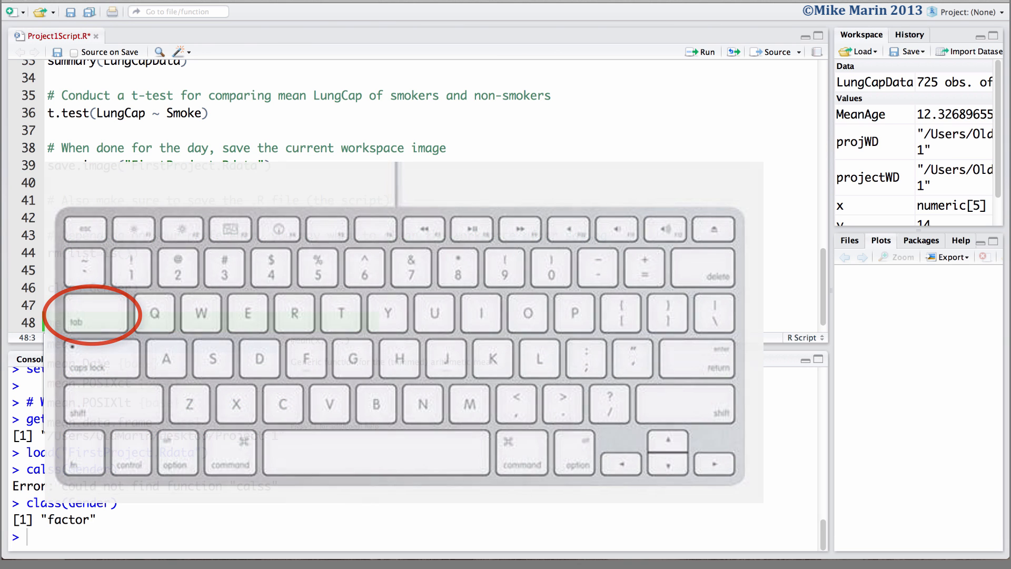
{"action": "type", "text": "me"}
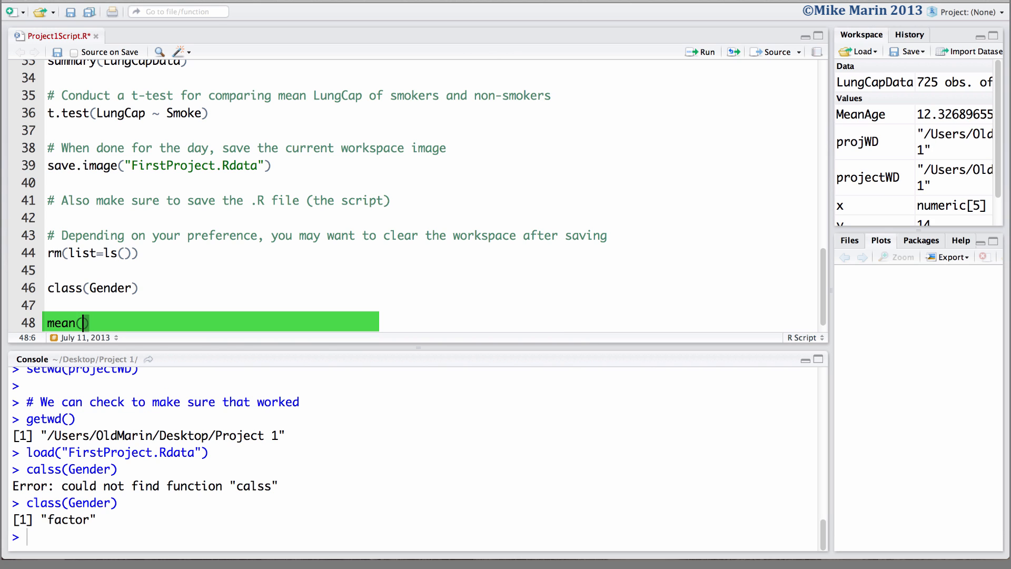
{"action": "type", "text": "Age"}
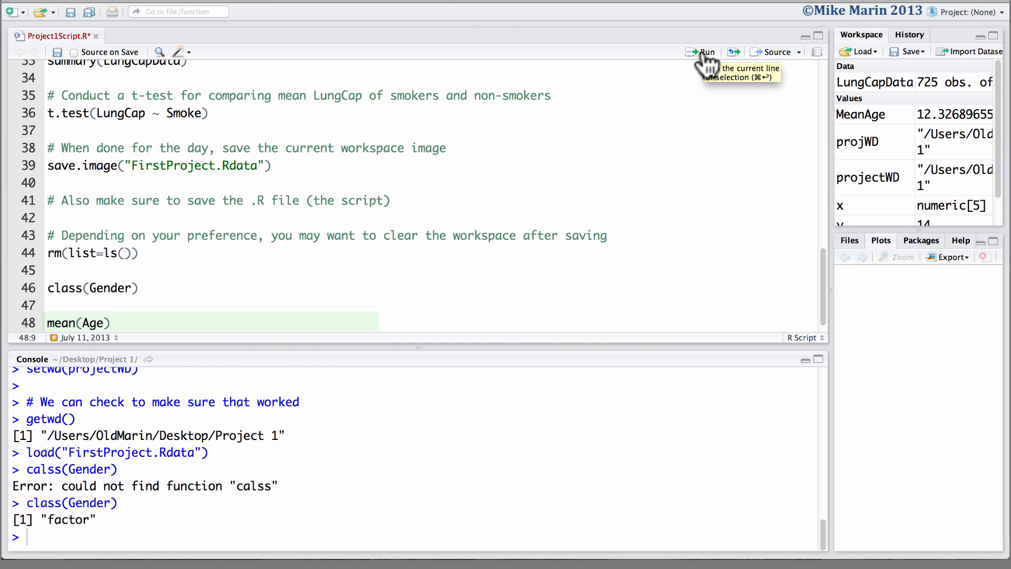
{"action": "left_click", "coordinate": [702, 52]}
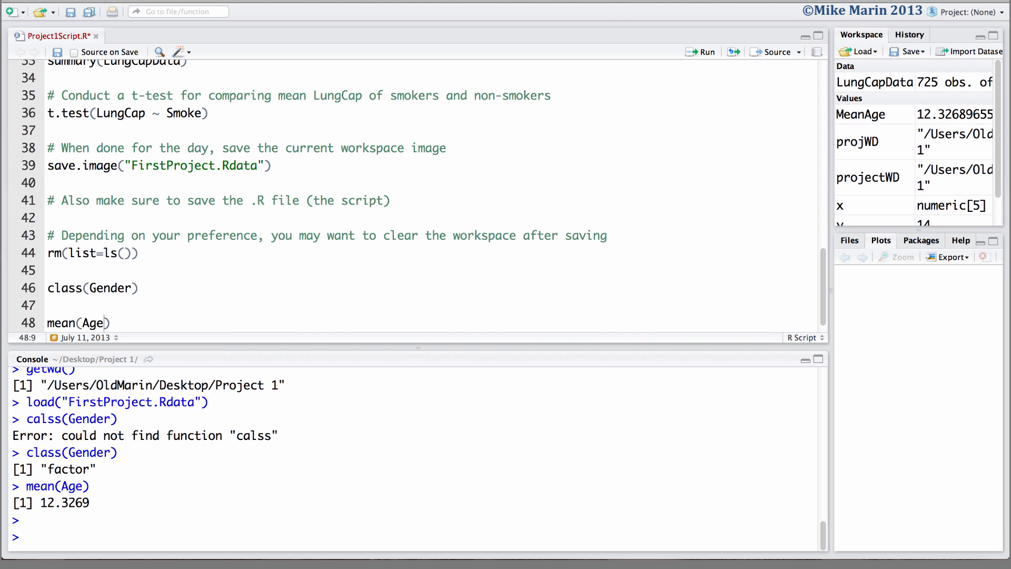
Enter LungCap[1:5] in the console, autocompleting LungCap, to list the first five values.
{"action": "type", "text": "L"}
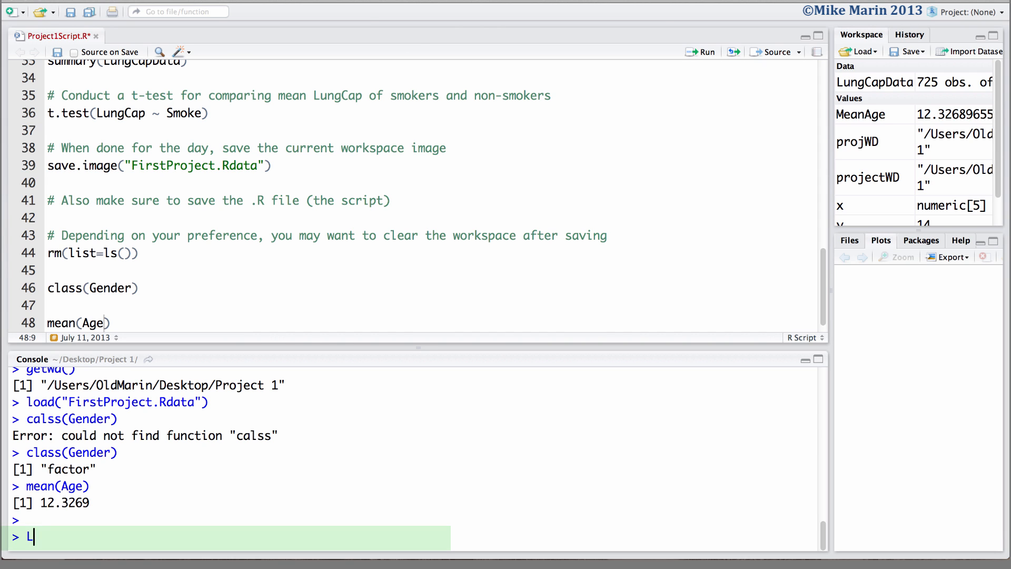
{"action": "type", "text": "un"}
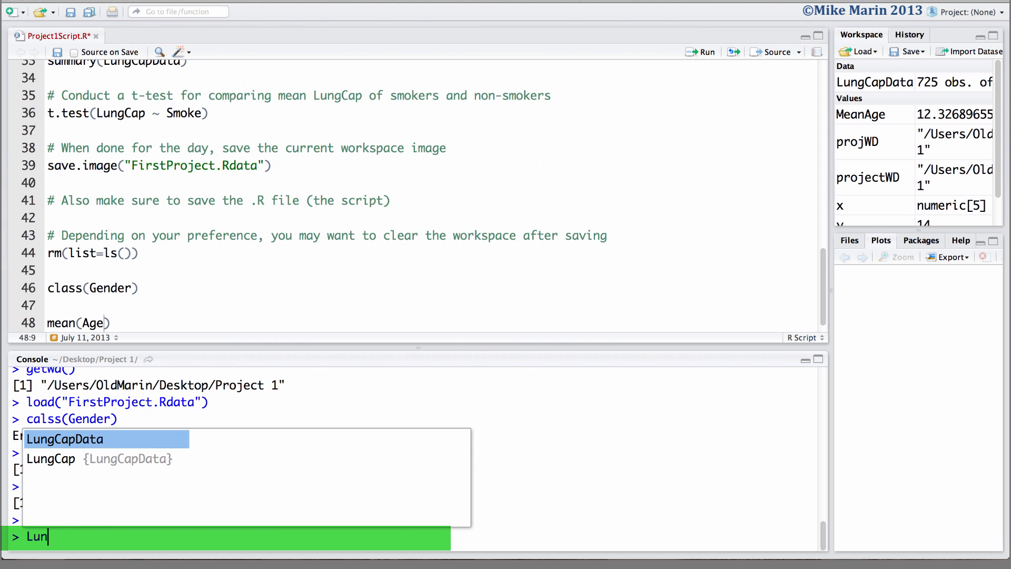
{"action": "key", "text": "Down"}
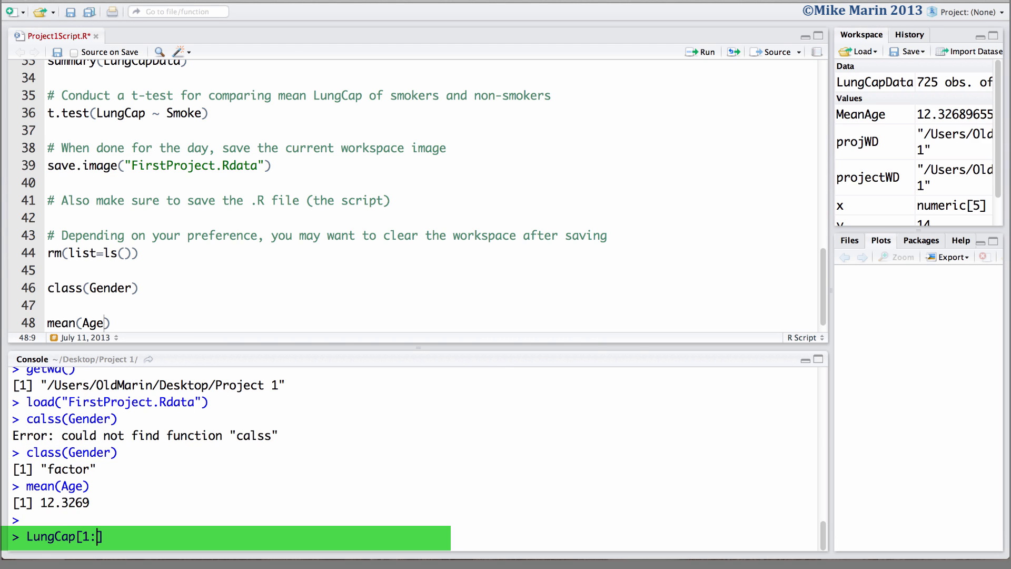
{"action": "type", "text": "5"}
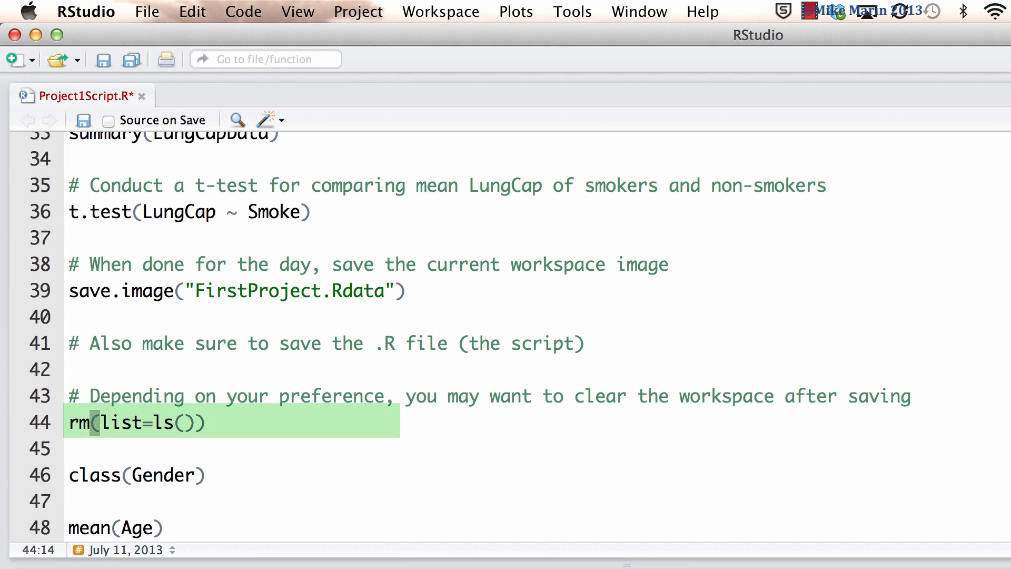
Save the script and run save.image("FirstProject.Rdata") to store the workspace.
{"action": "left_click", "coordinate": [146, 12]}
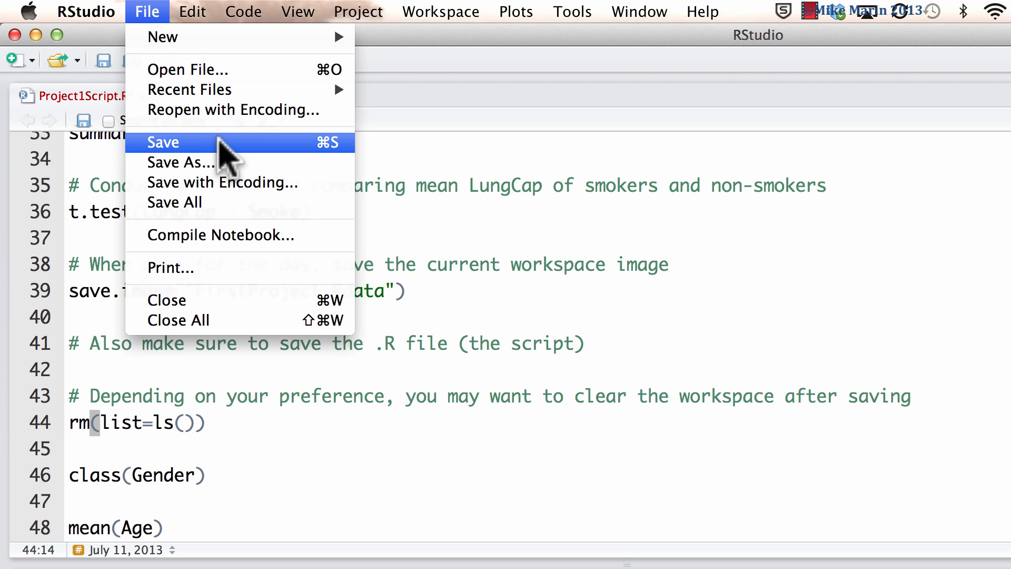
{"action": "mouse_move", "coordinate": [187, 163]}
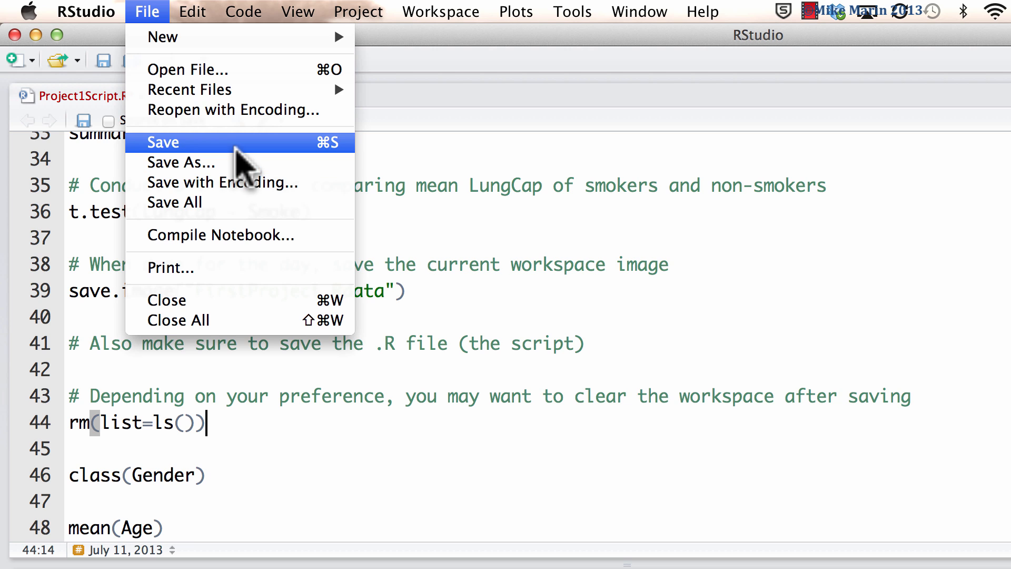
{"action": "mouse_move", "coordinate": [245, 174]}
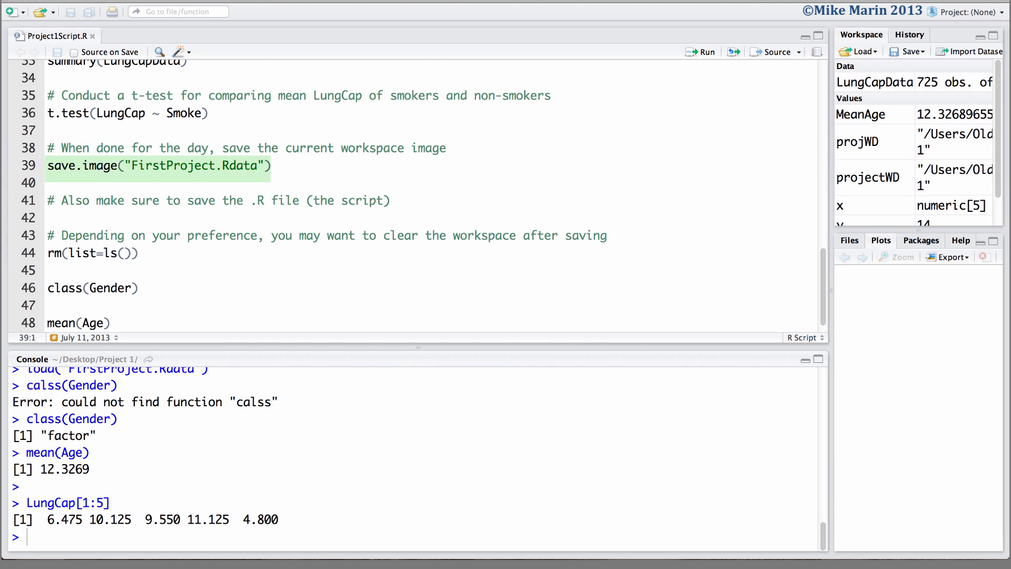
{"action": "mouse_move", "coordinate": [707, 52]}
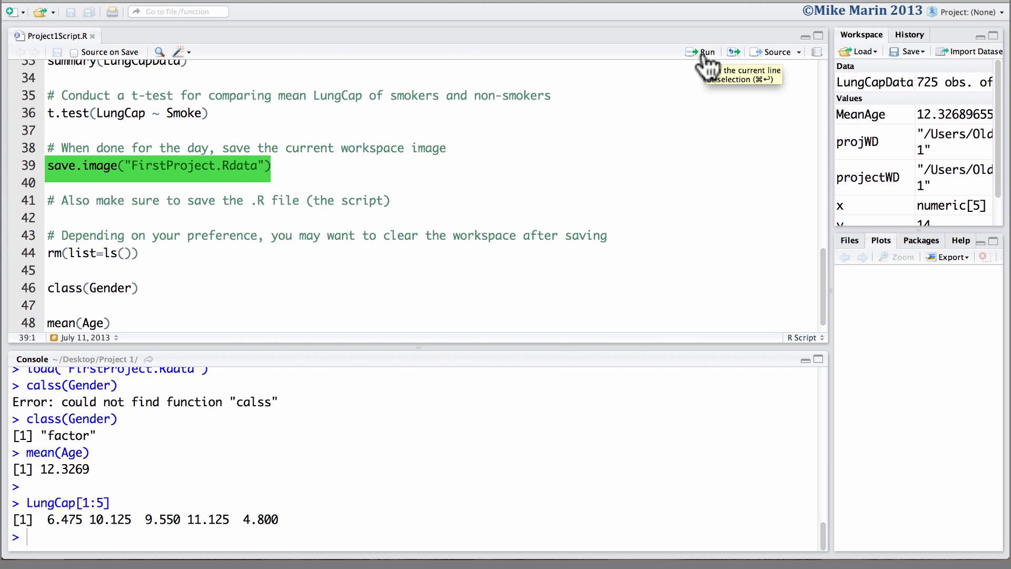
{"action": "left_click", "coordinate": [702, 51]}
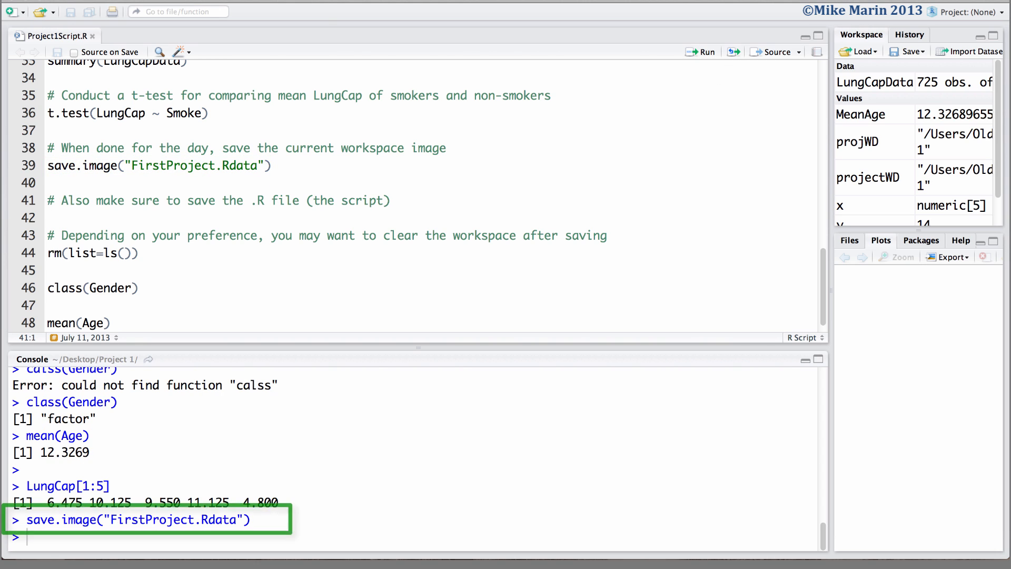